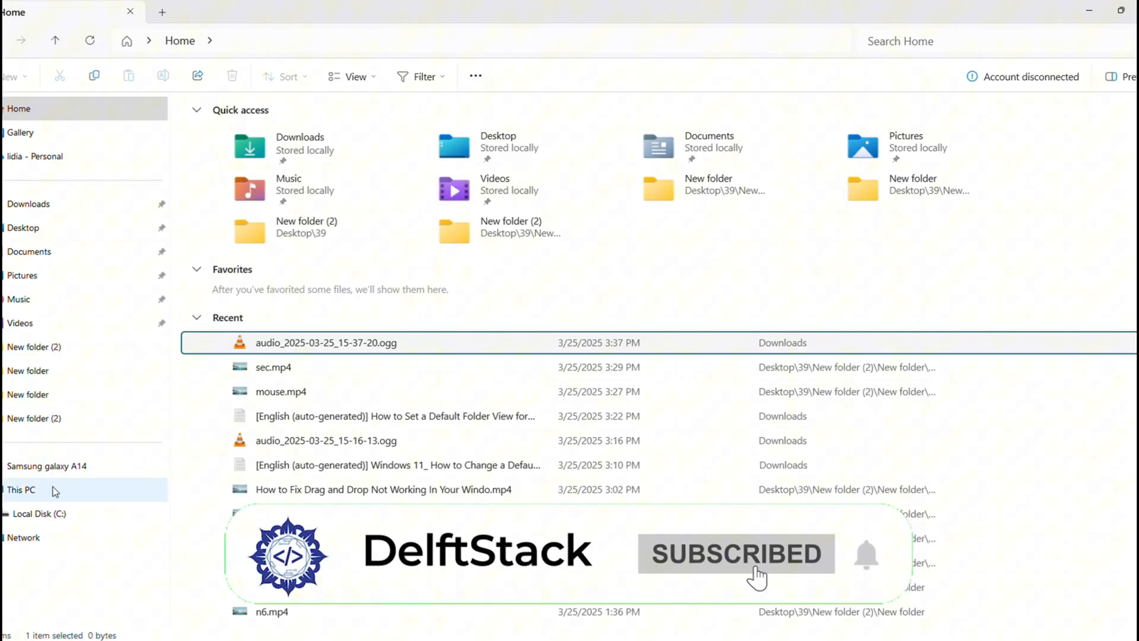
Show the Local Disk (C:) contents from This PC, briefly checking the See more menu
left_click(40, 514)
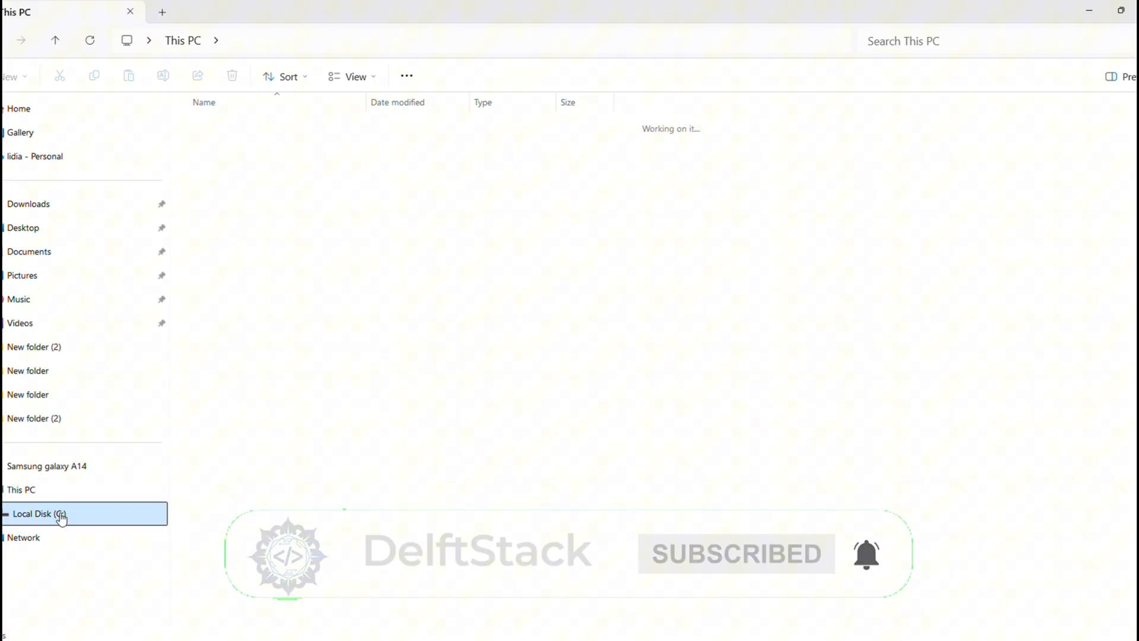
left_click(40, 513)
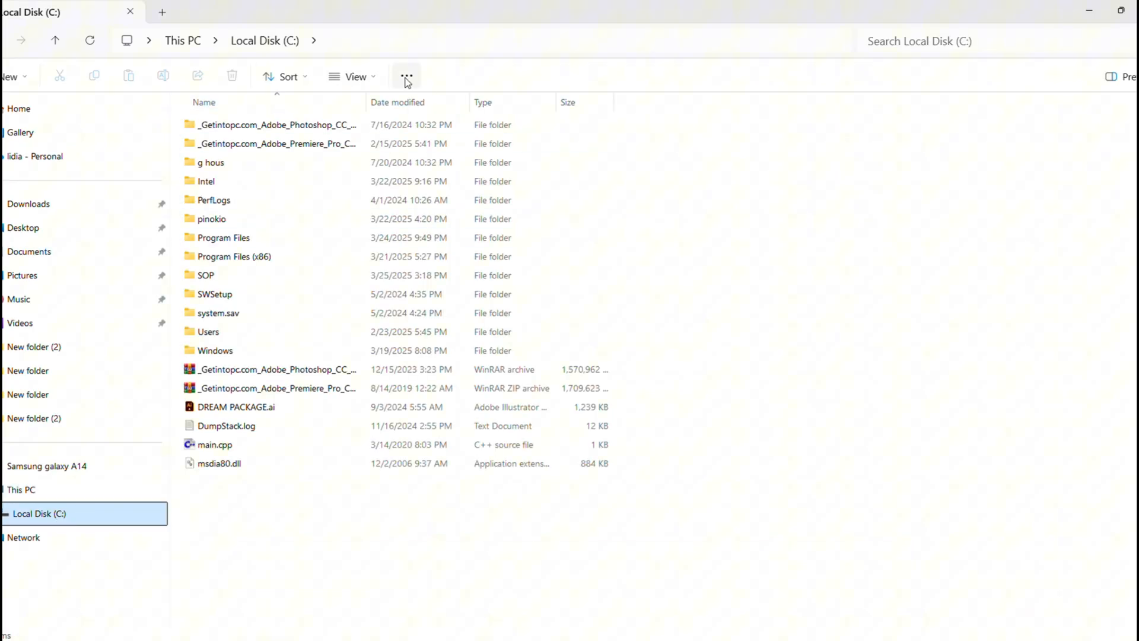
left_click(406, 76)
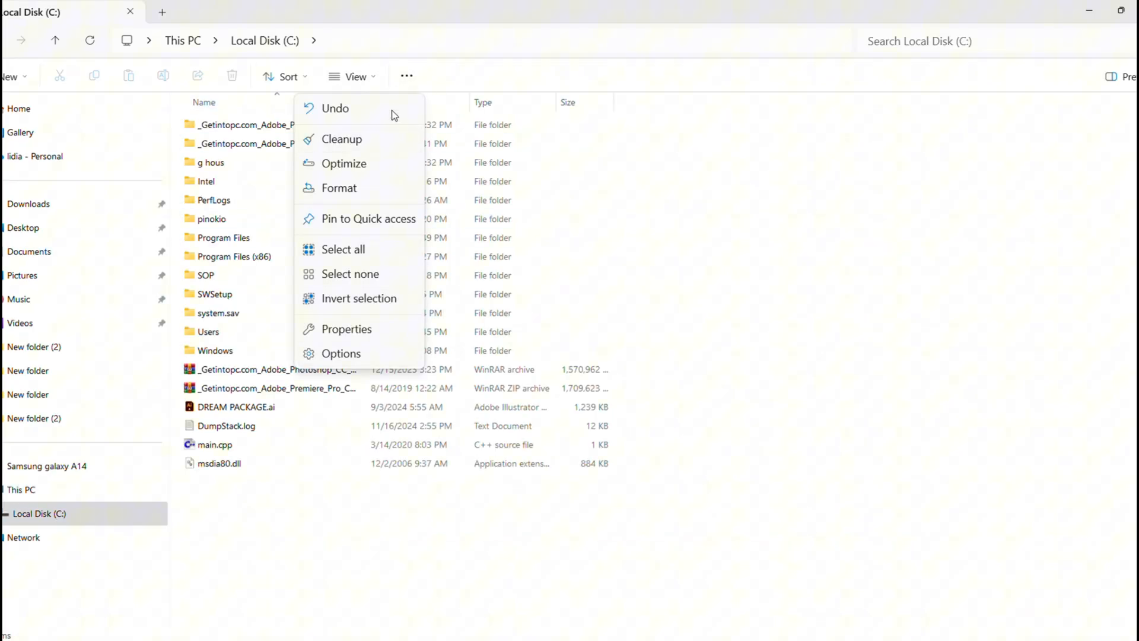
left_click(406, 76)
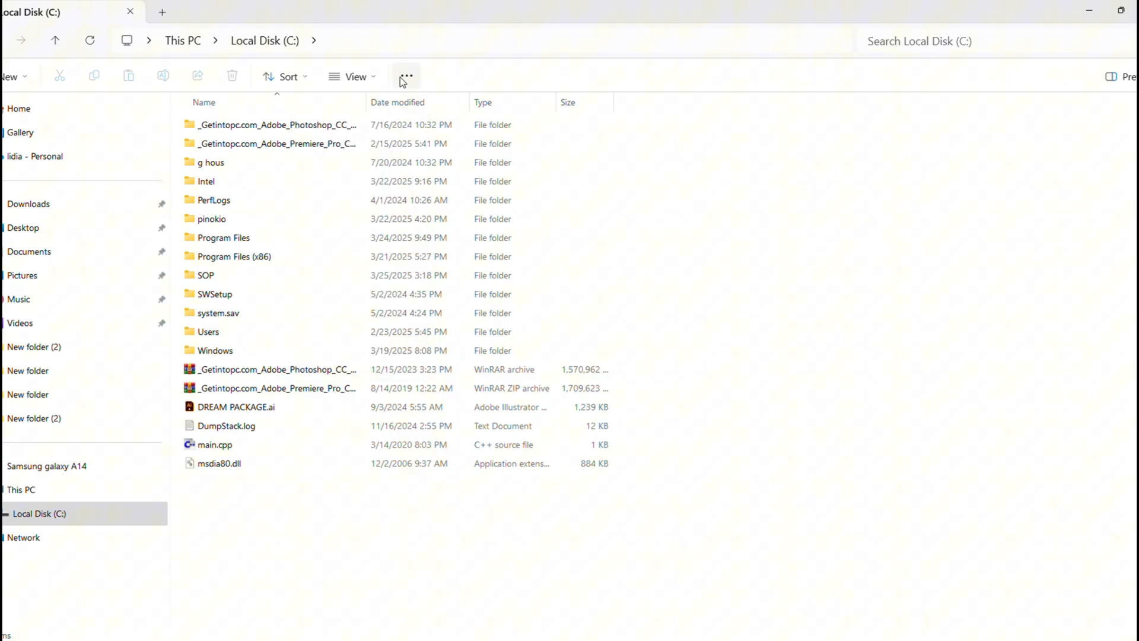
mouse_move(405, 76)
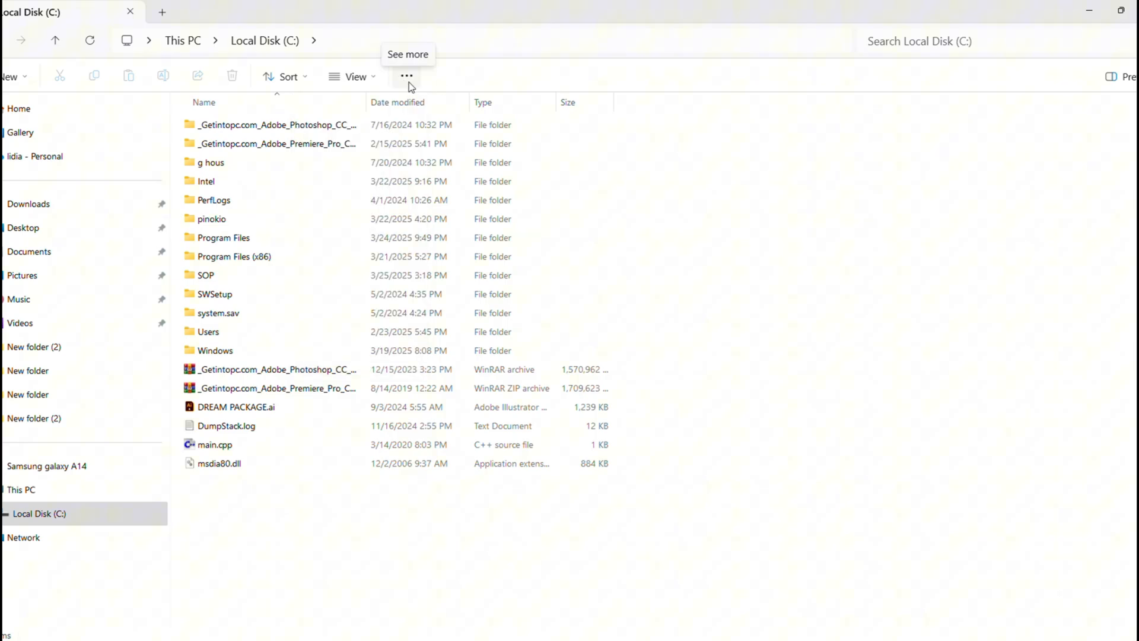
left_click(406, 76)
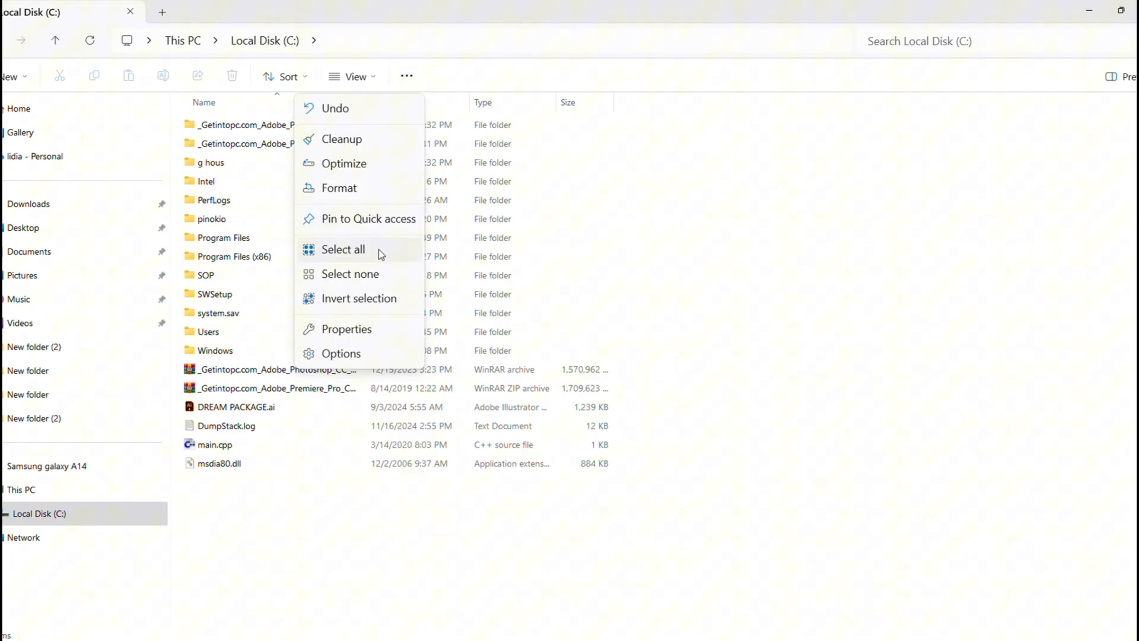
left_click(341, 353)
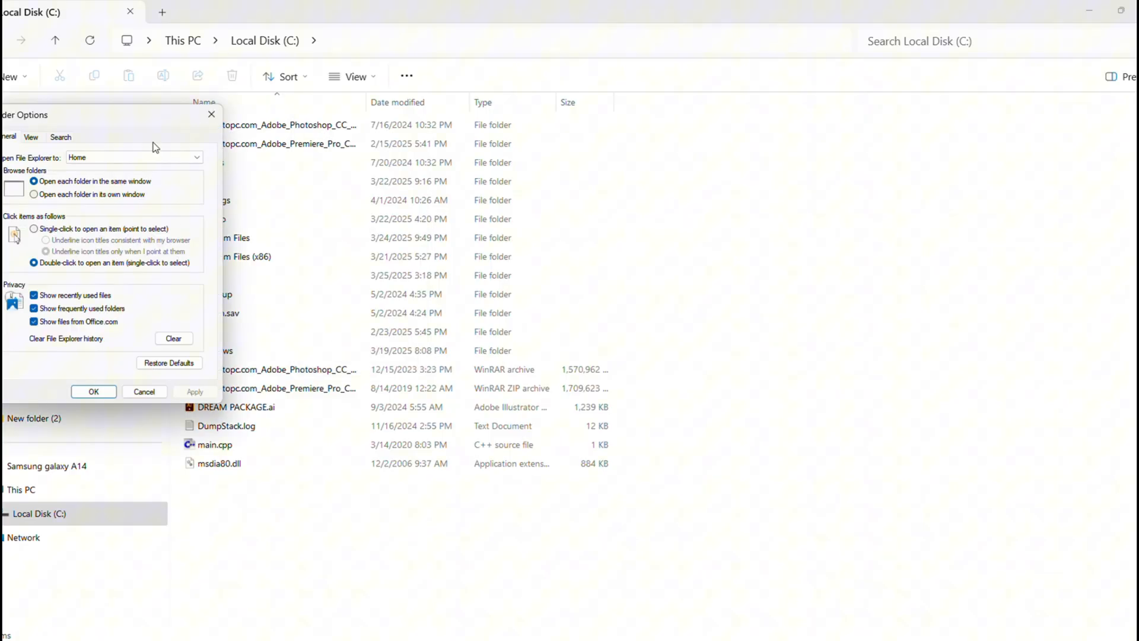
mouse_move(72, 118)
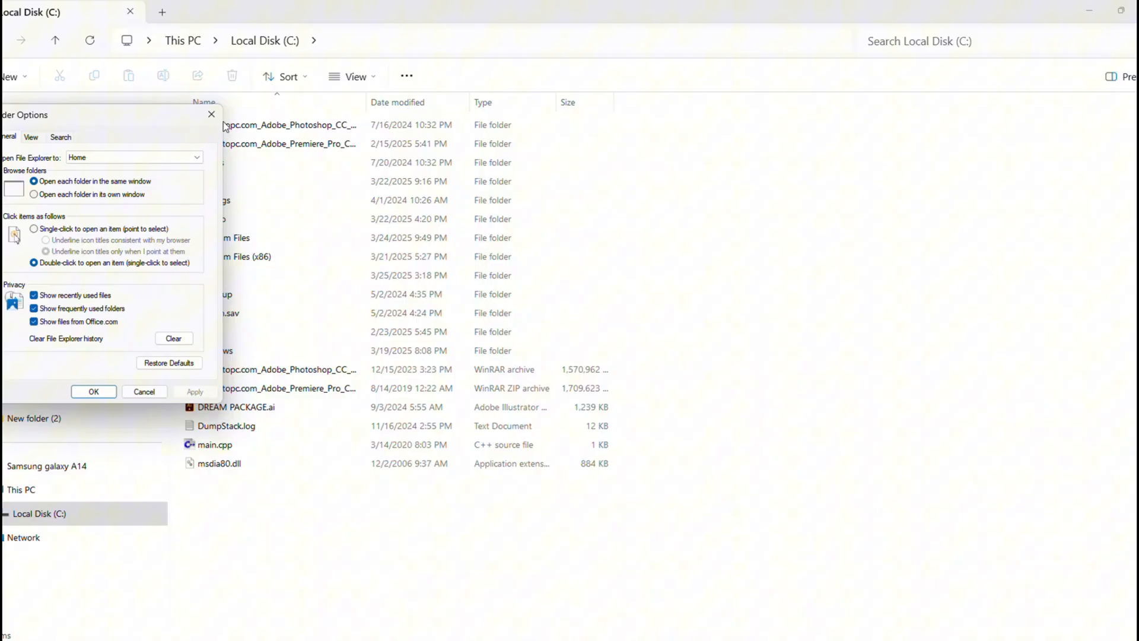
mouse_move(201, 170)
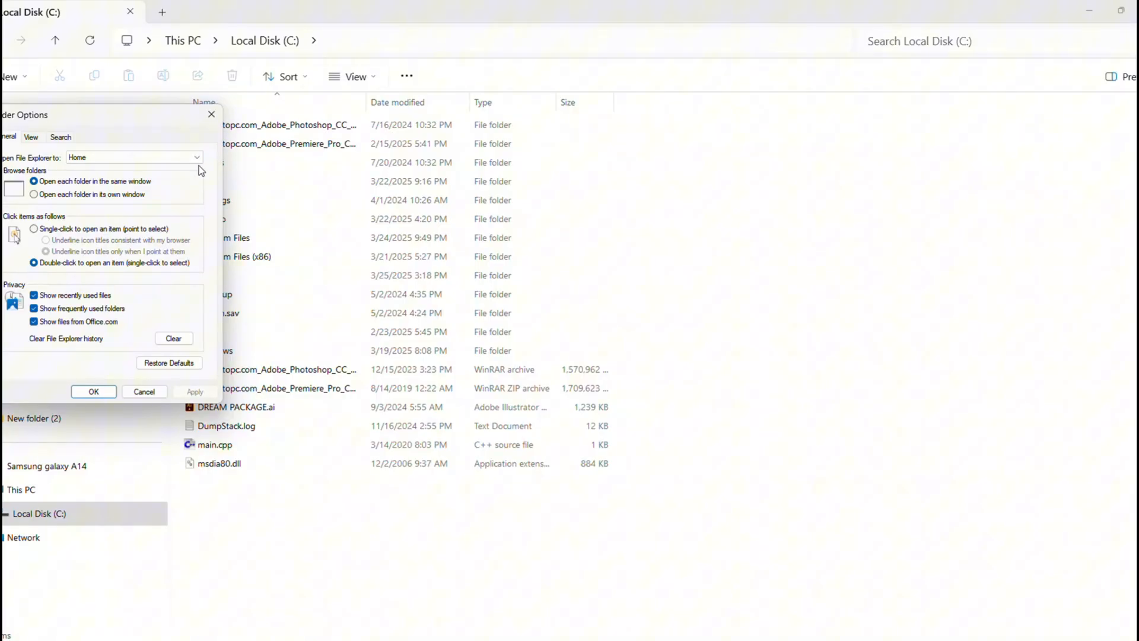
mouse_move(115, 120)
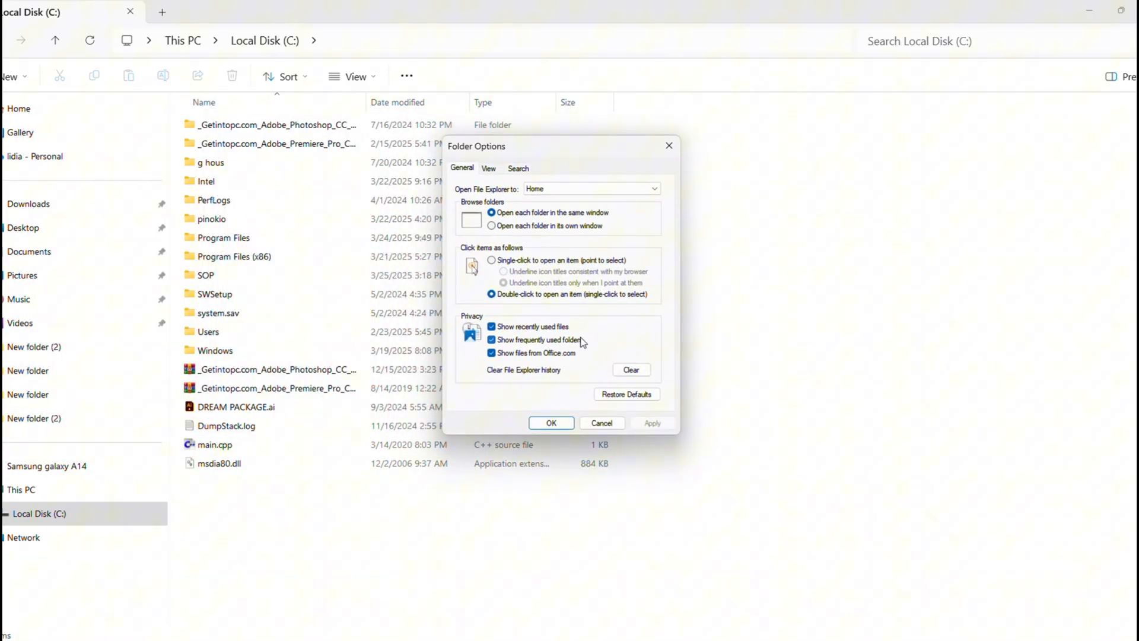
left_click(491, 226)
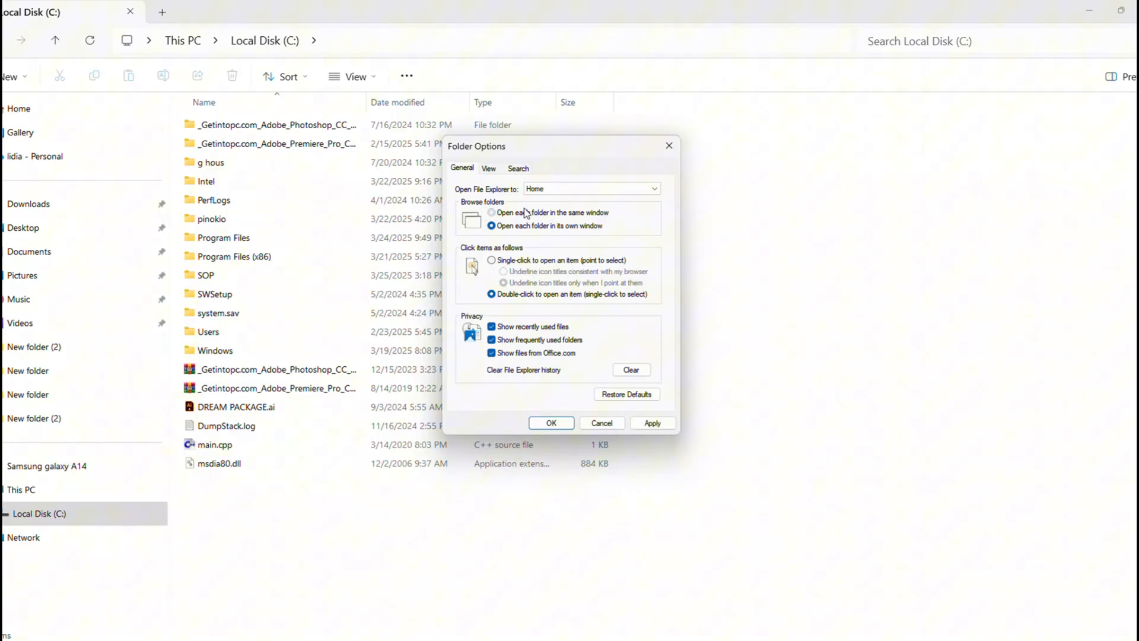
left_click(491, 212)
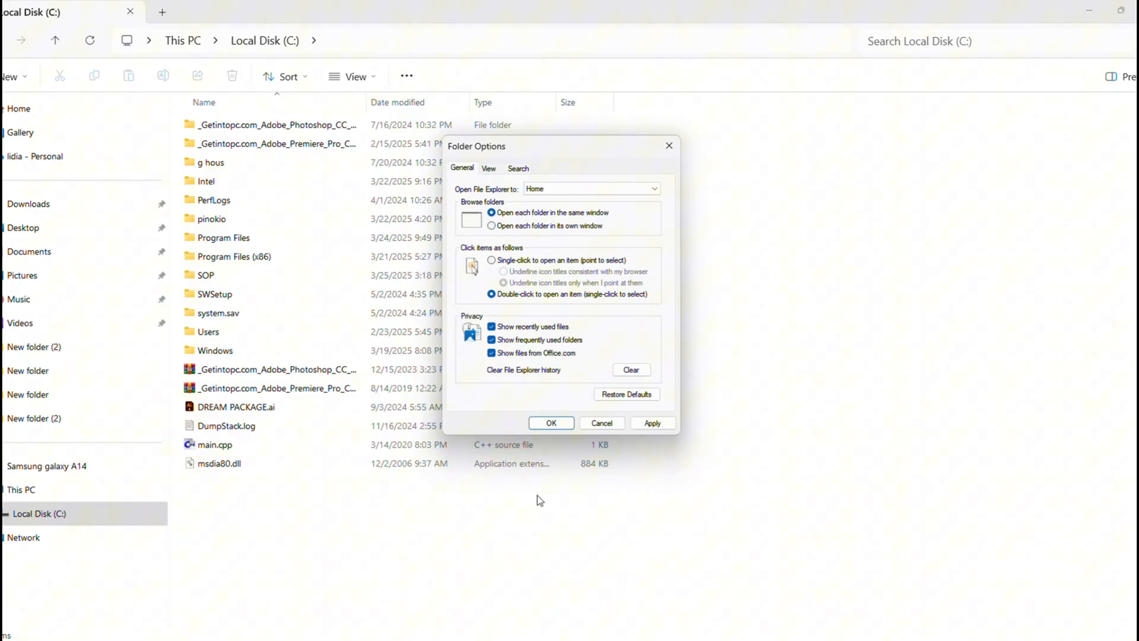
mouse_move(626, 534)
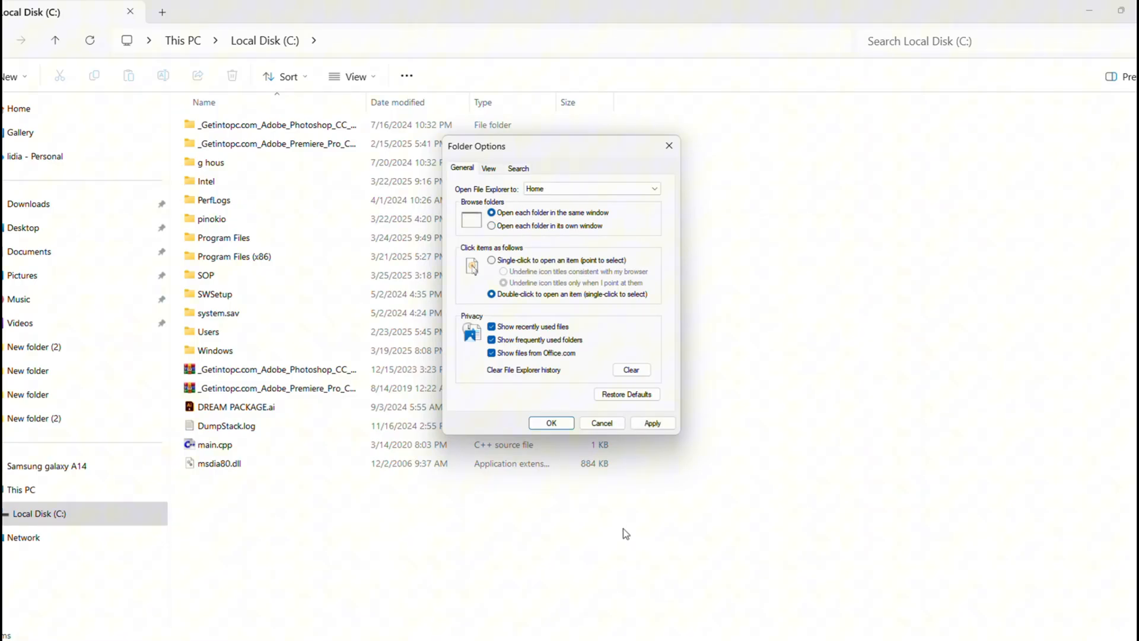
mouse_move(567, 587)
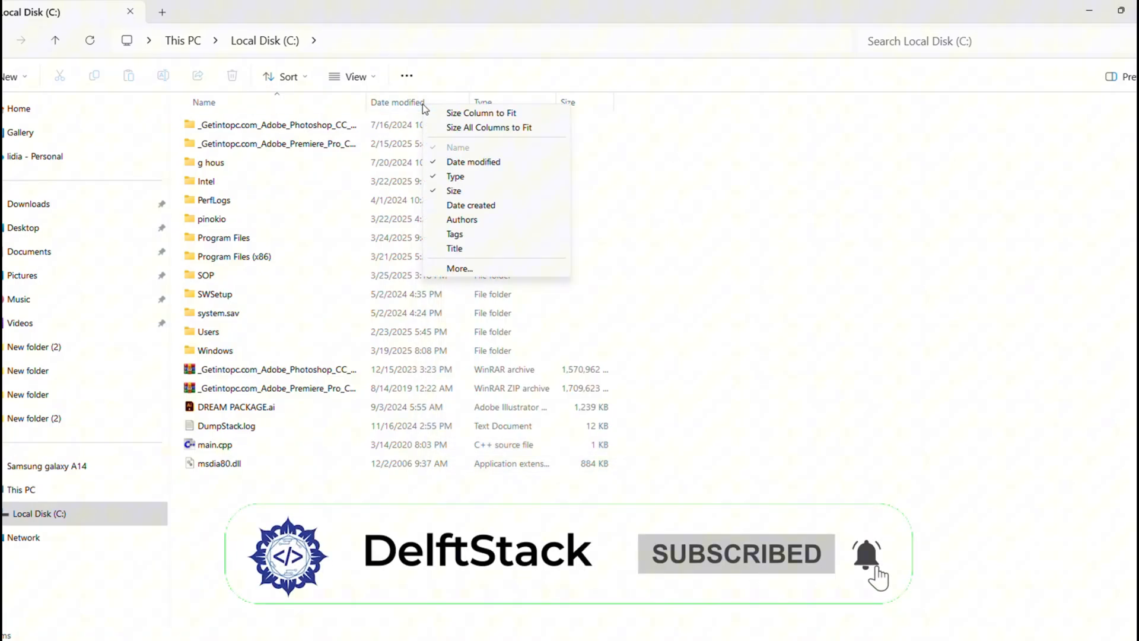
mouse_move(465, 181)
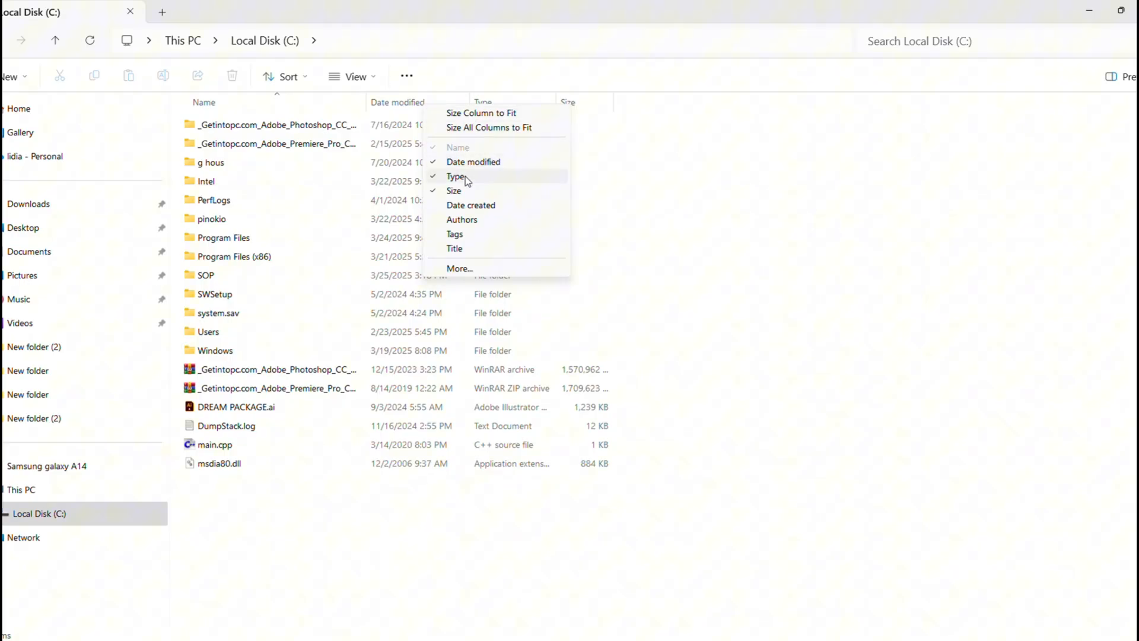
Add a Date created column, sort by Type, then sort by Date created
left_click(471, 205)
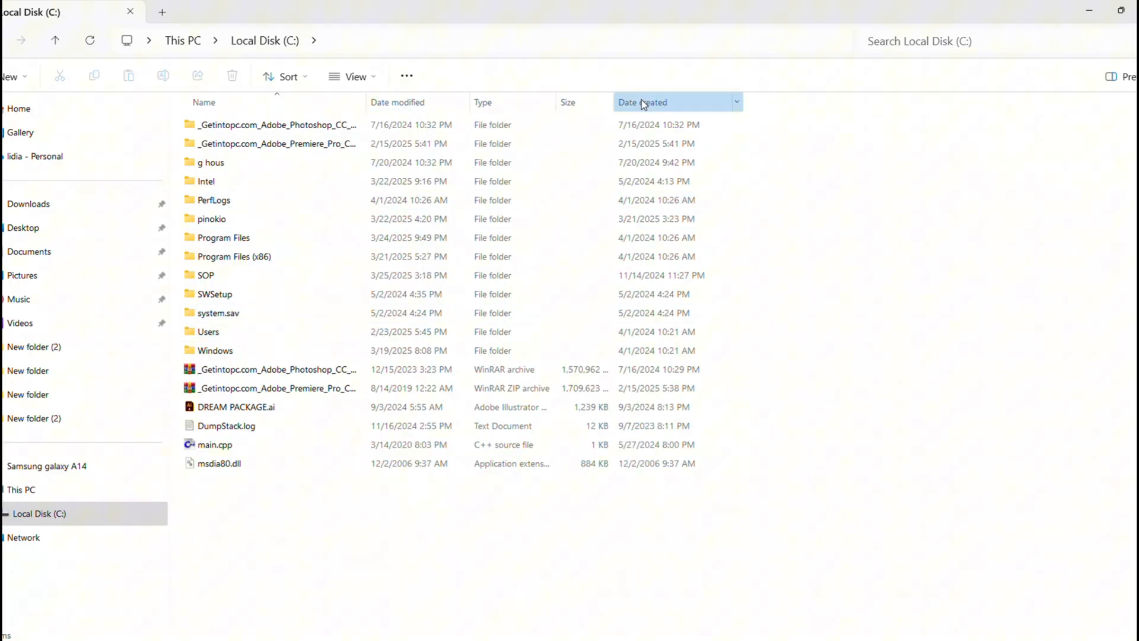
left_click(642, 102)
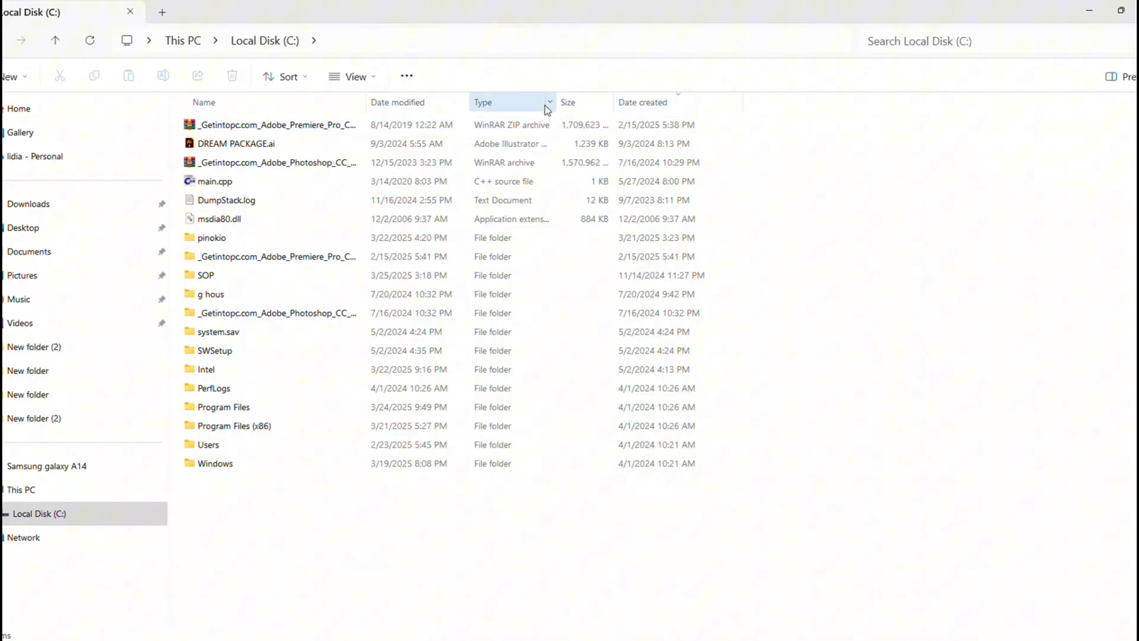
mouse_move(642, 88)
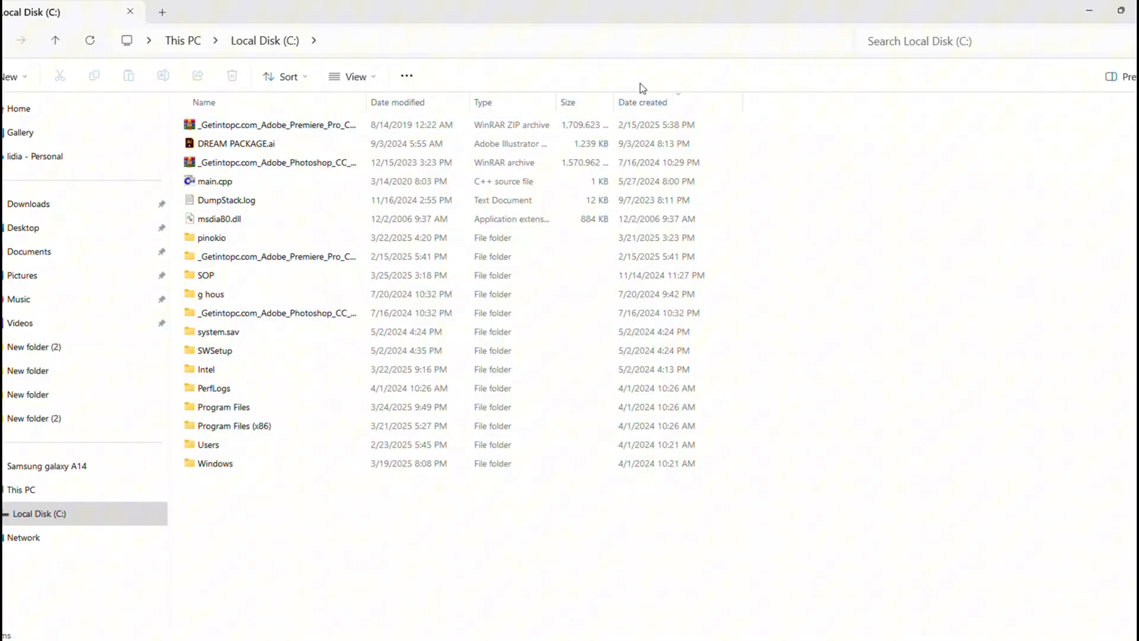
left_click(568, 102)
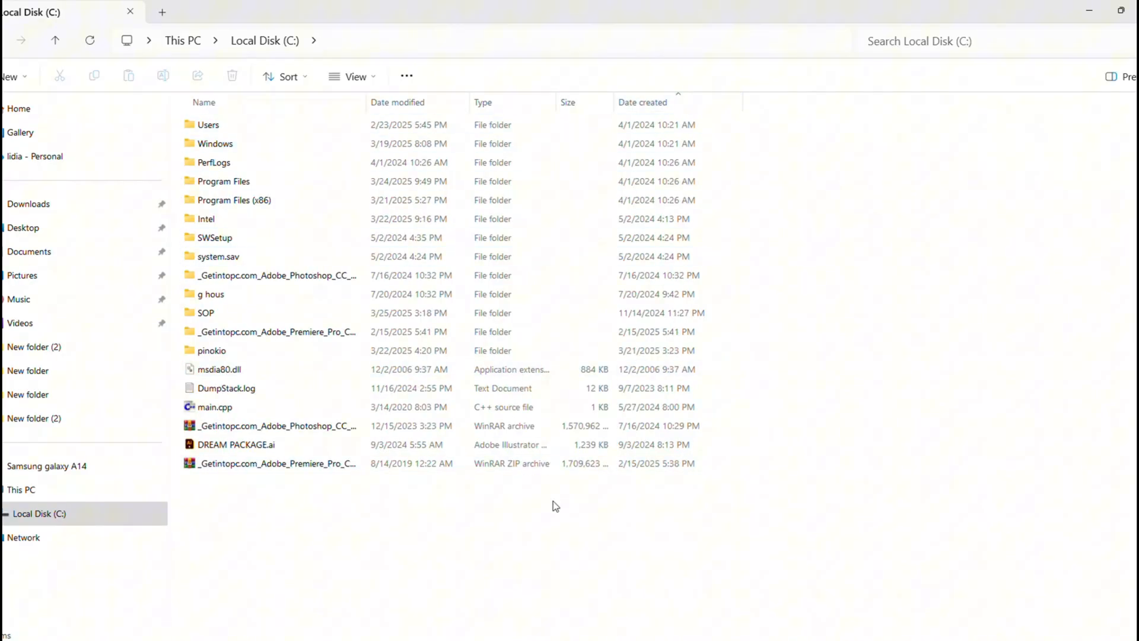
mouse_move(376, 138)
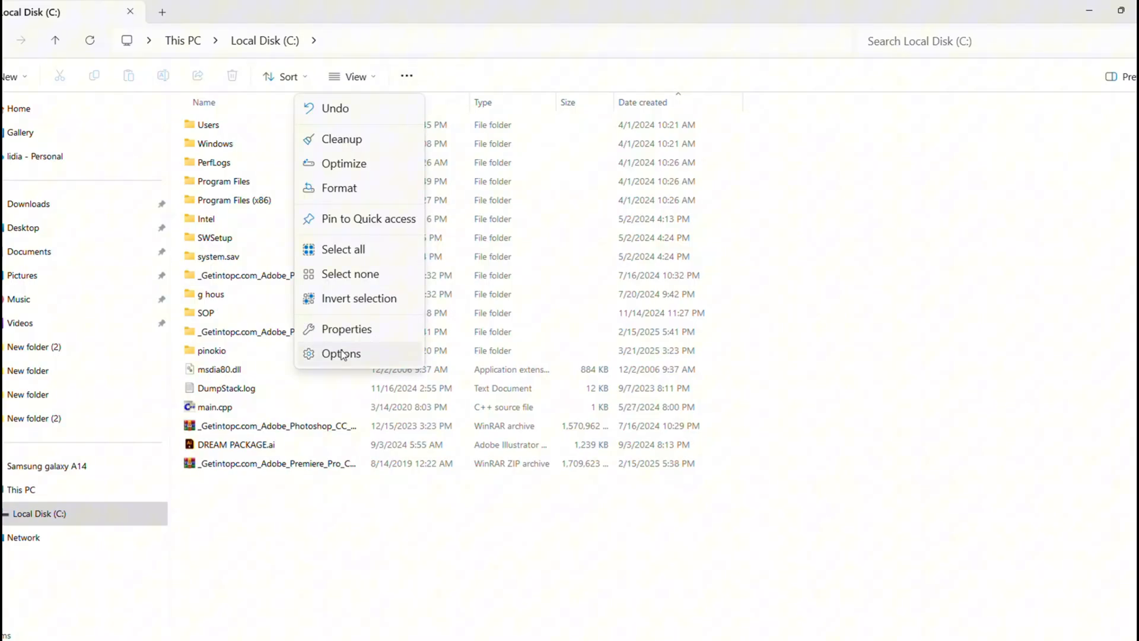
Apply the current details view to all folders of this type via Folder Options and confirm
left_click(341, 354)
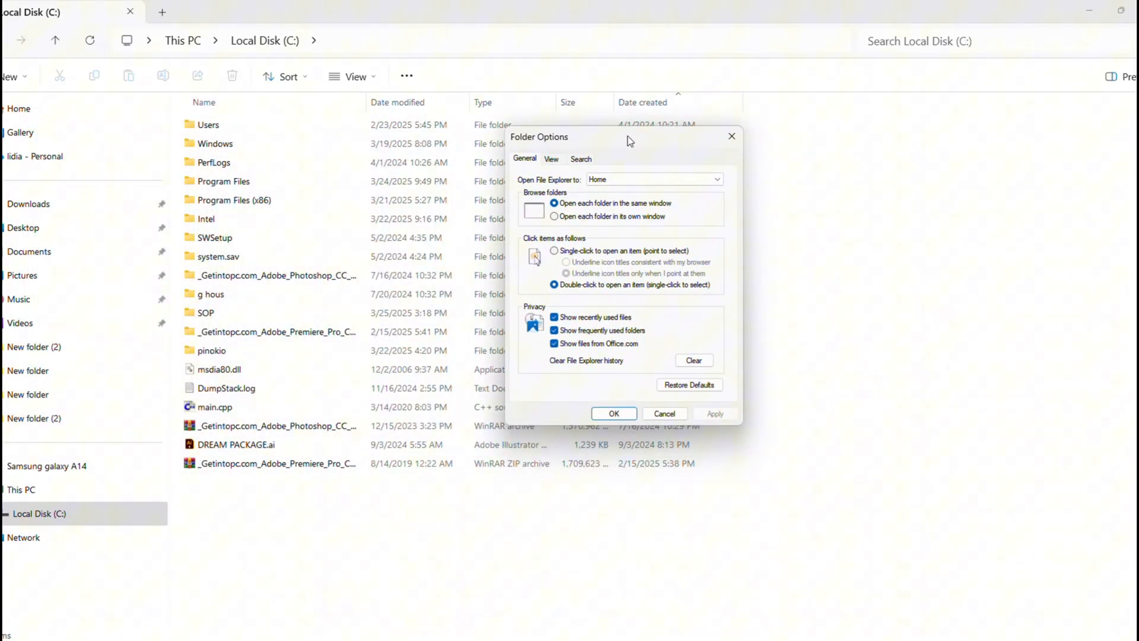
mouse_move(615, 391)
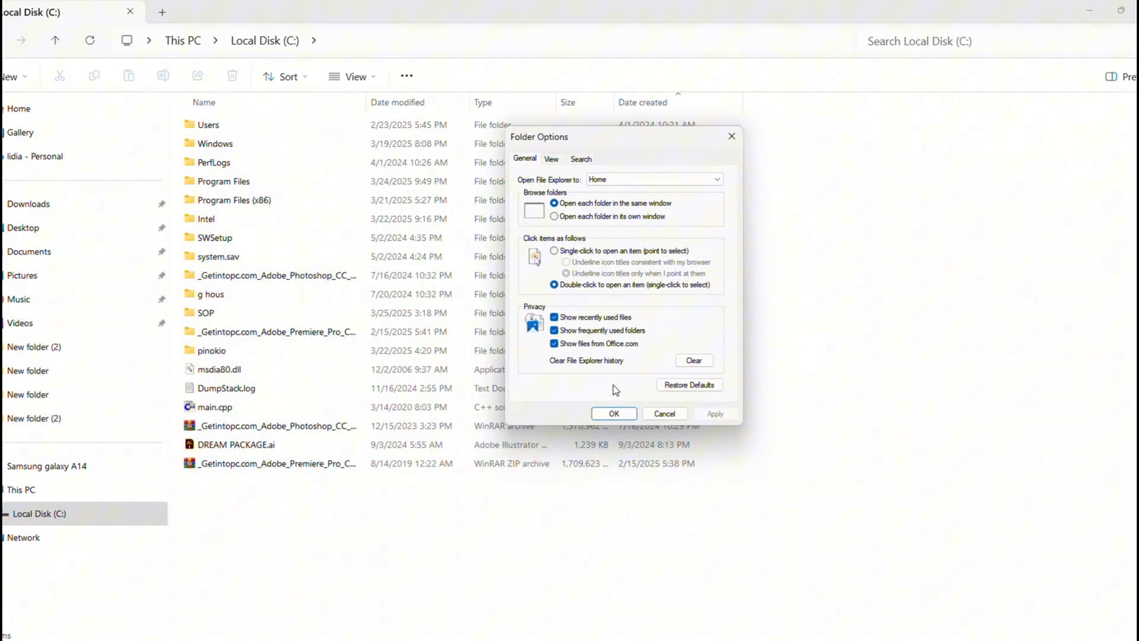
left_click(551, 159)
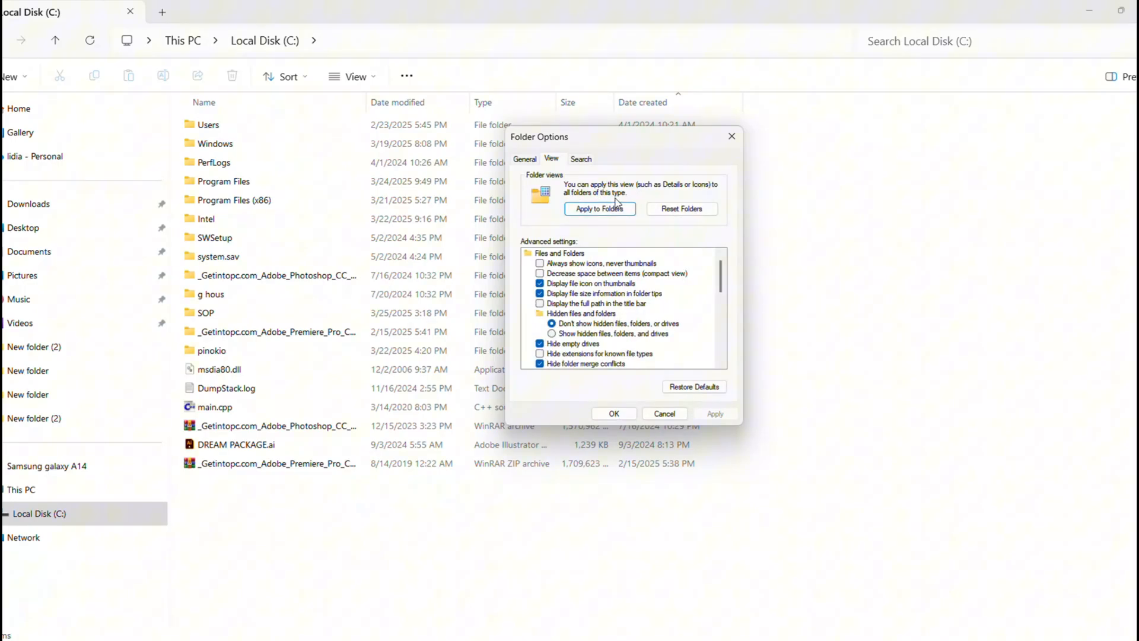
left_click(598, 209)
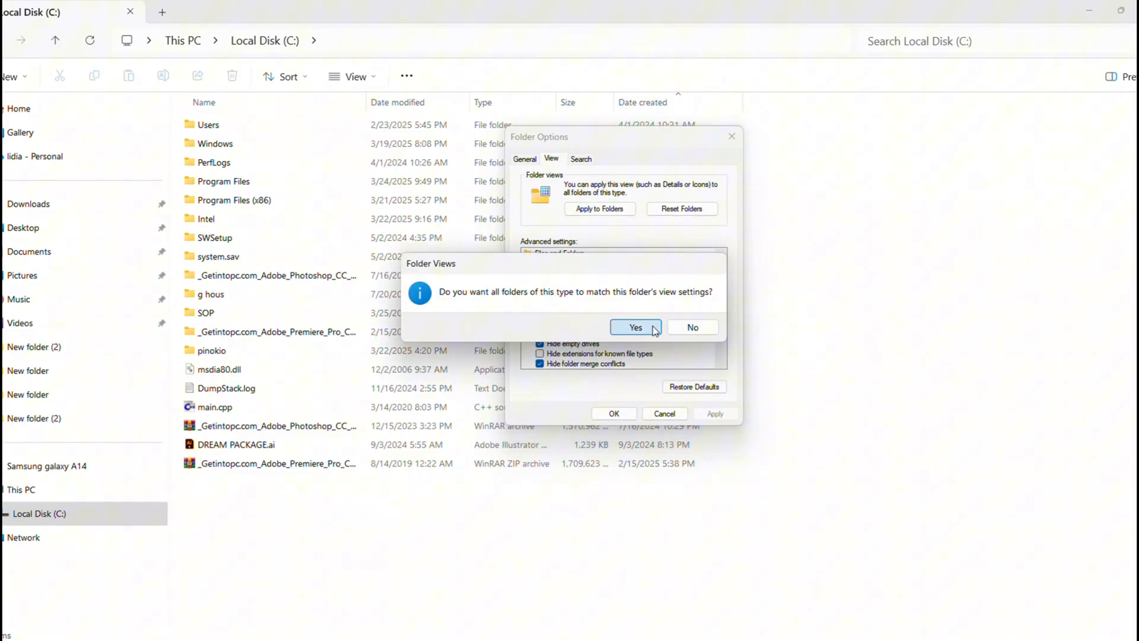
left_click(634, 327)
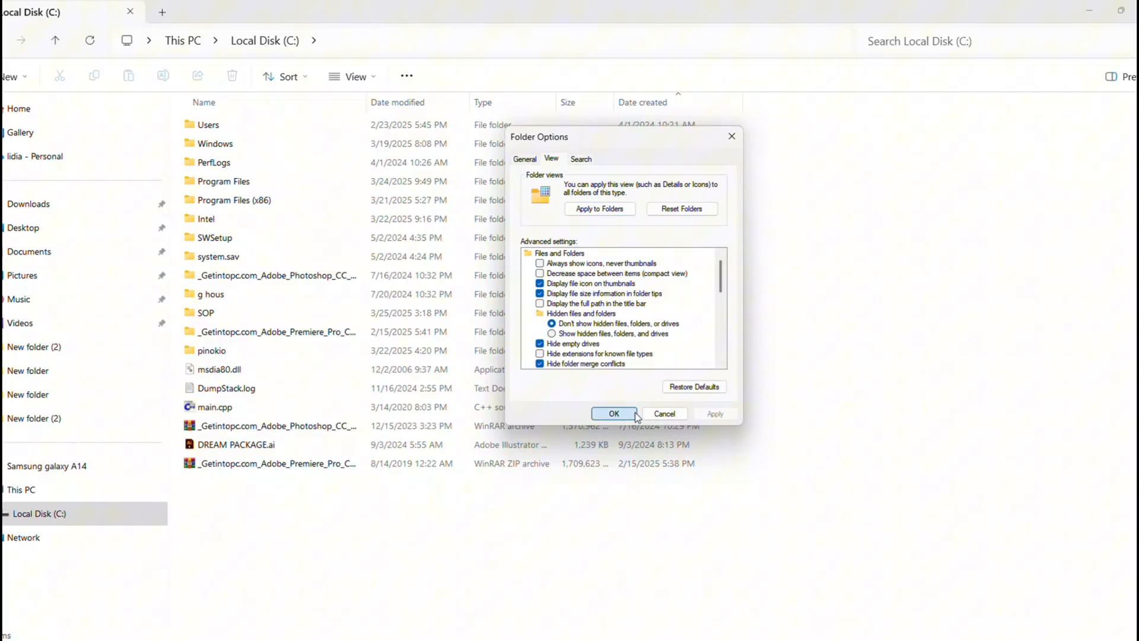
left_click(614, 413)
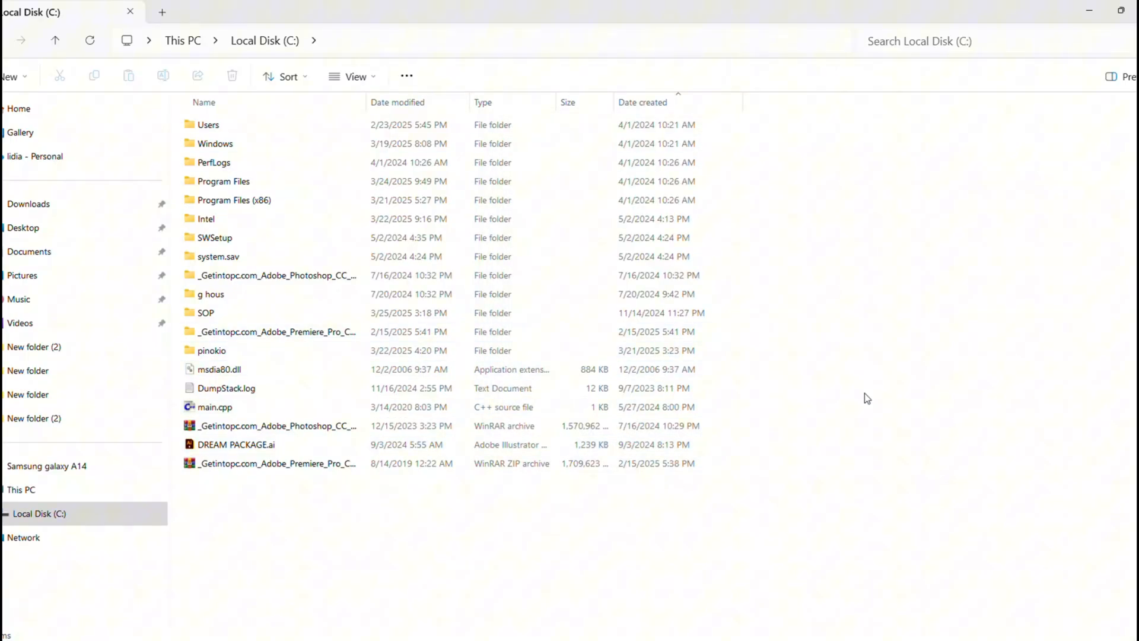
mouse_move(754, 539)
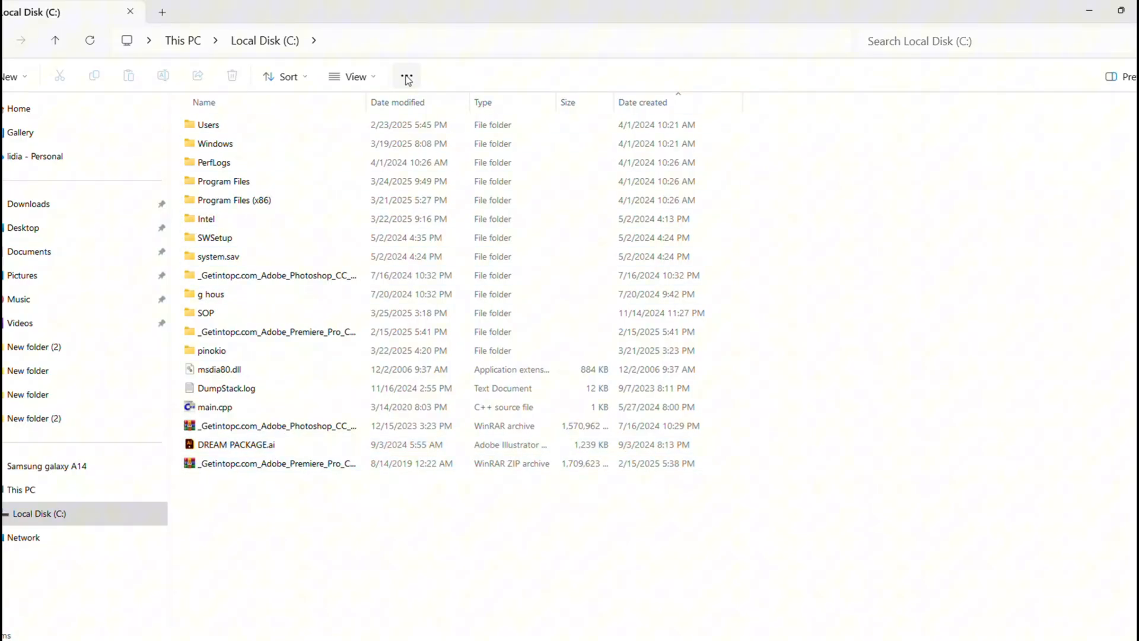
In Folder Options' View settings, hide extensions for known file types and apply
left_click(406, 76)
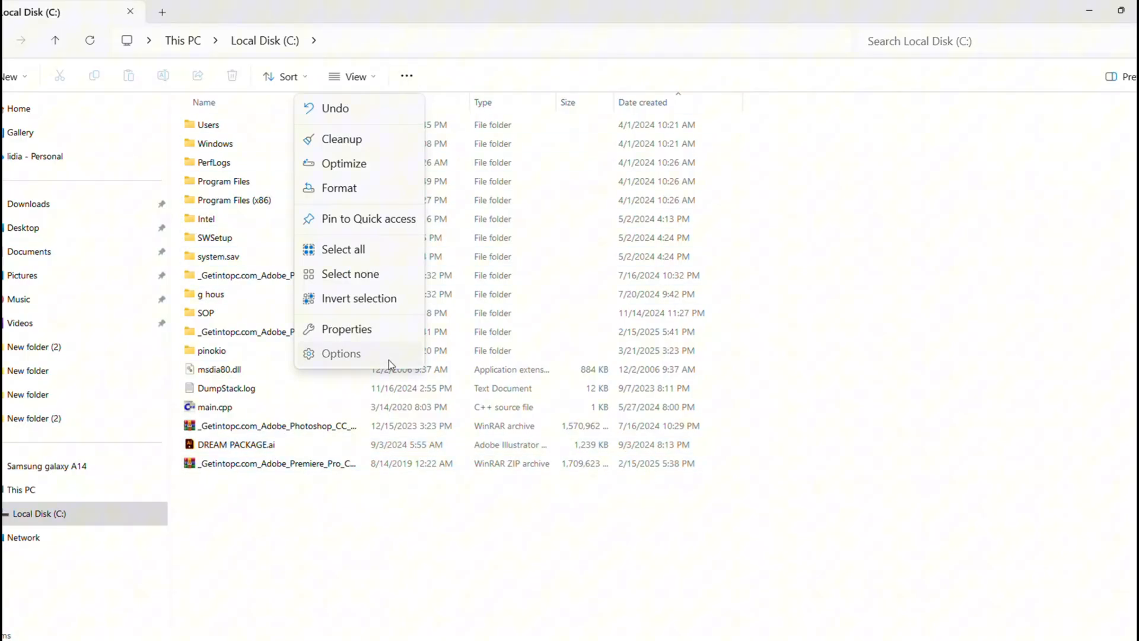
left_click(340, 354)
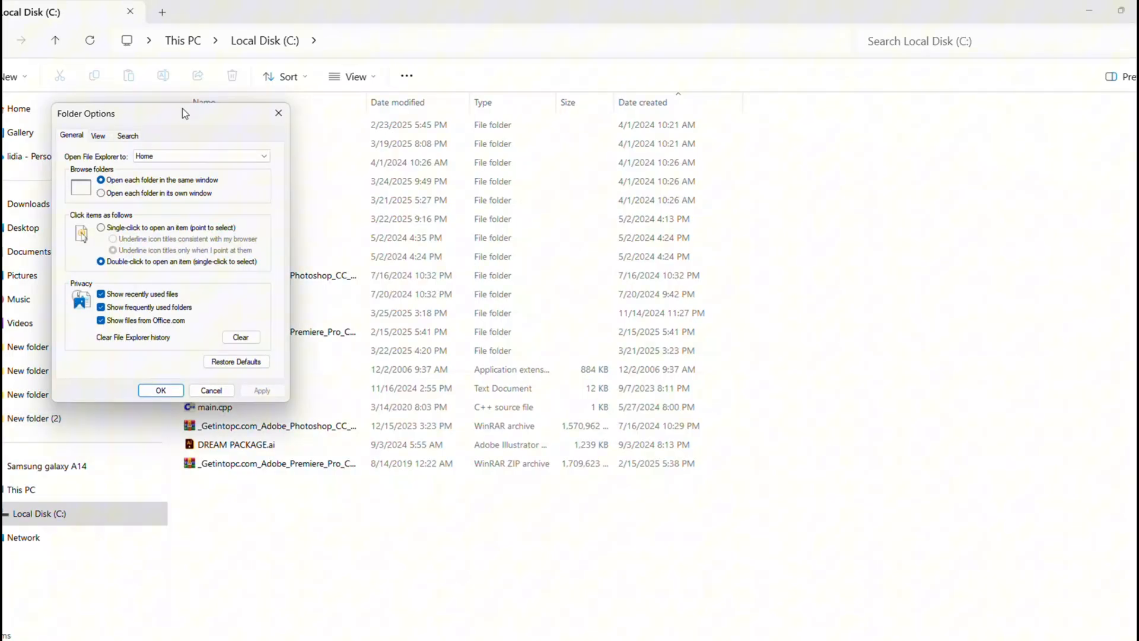
left_click(422, 135)
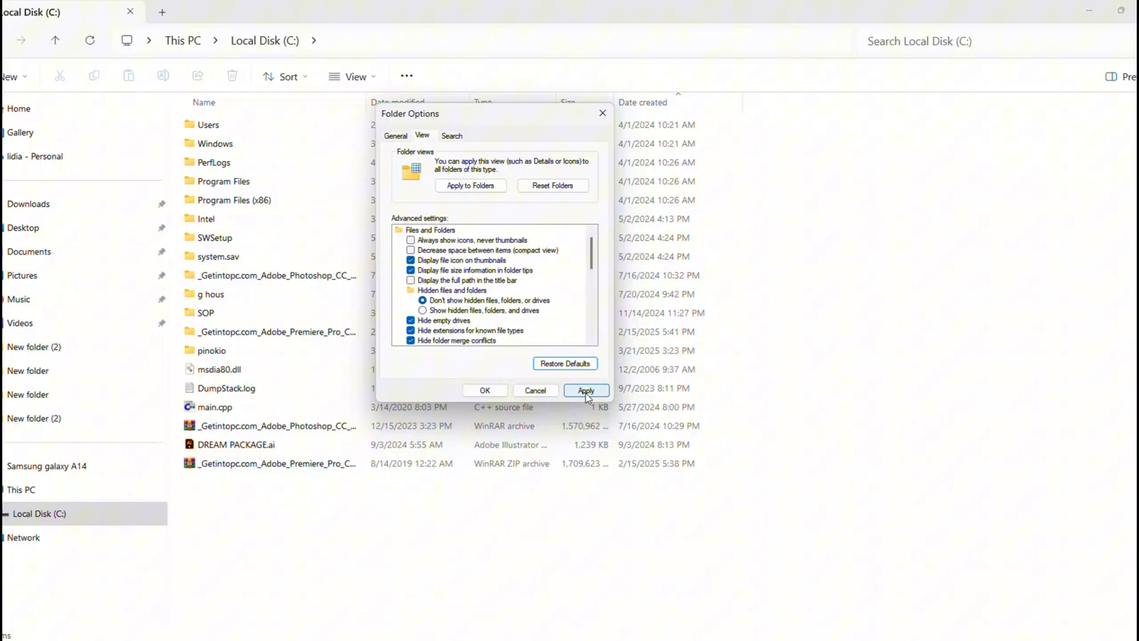
left_click(585, 390)
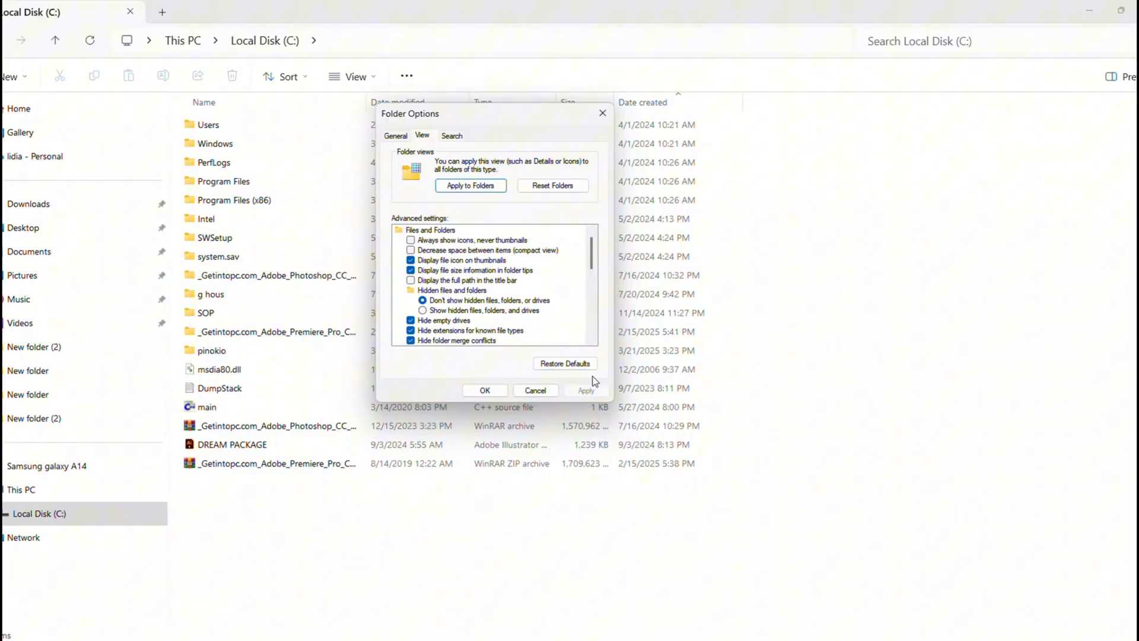